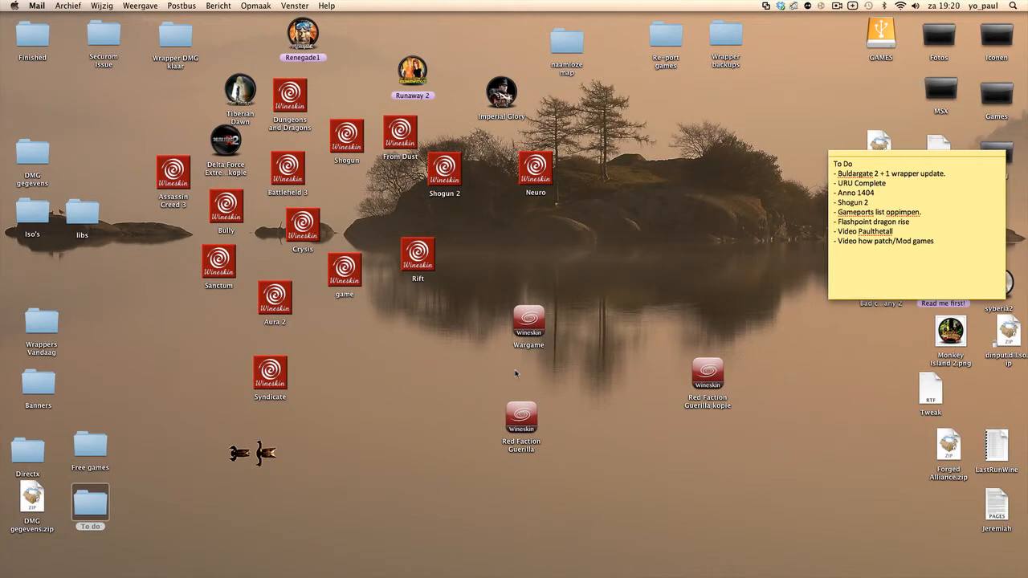
mouse_move(521, 381)
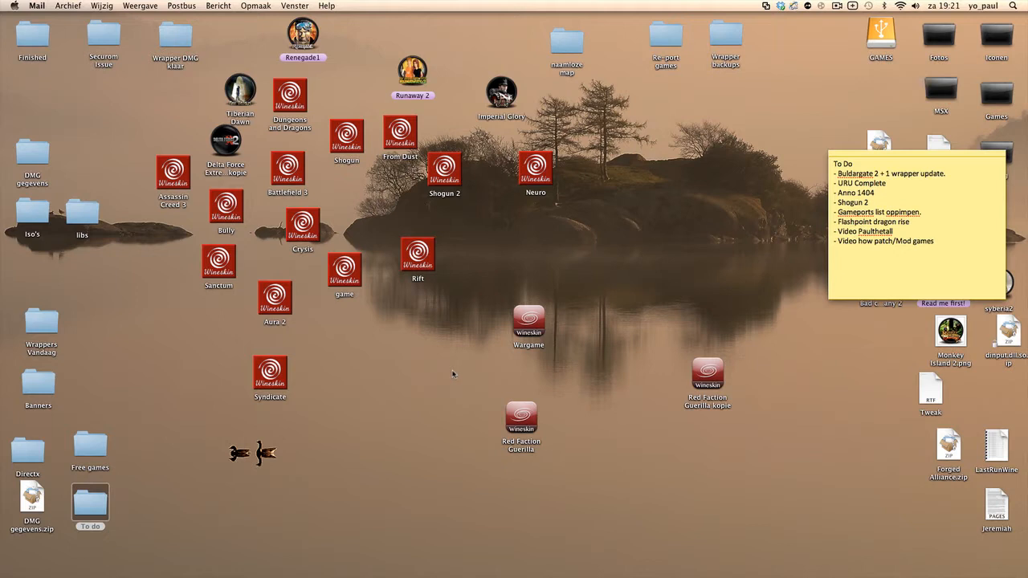
mouse_move(508, 418)
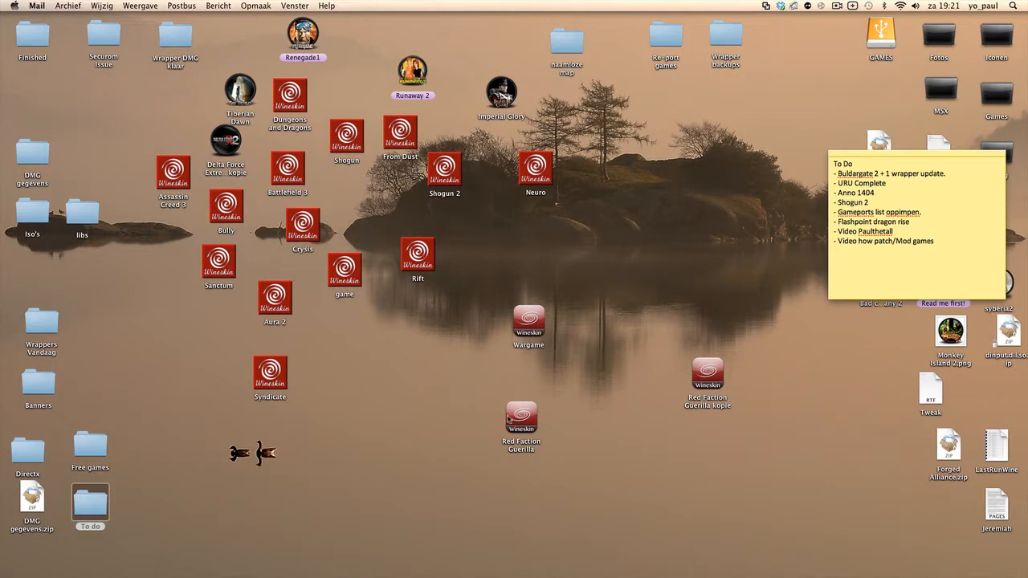
mouse_move(533, 366)
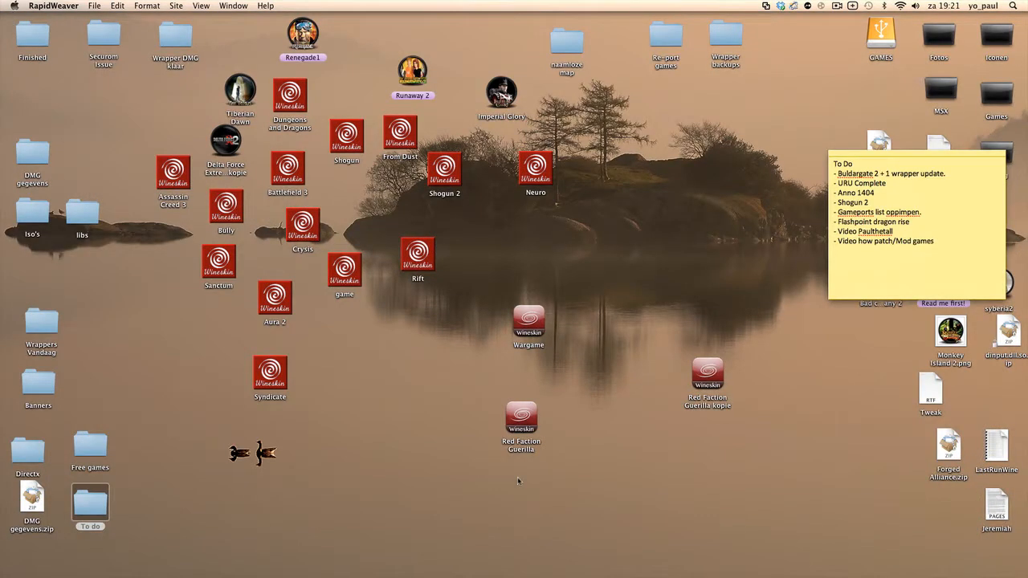
mouse_move(641, 459)
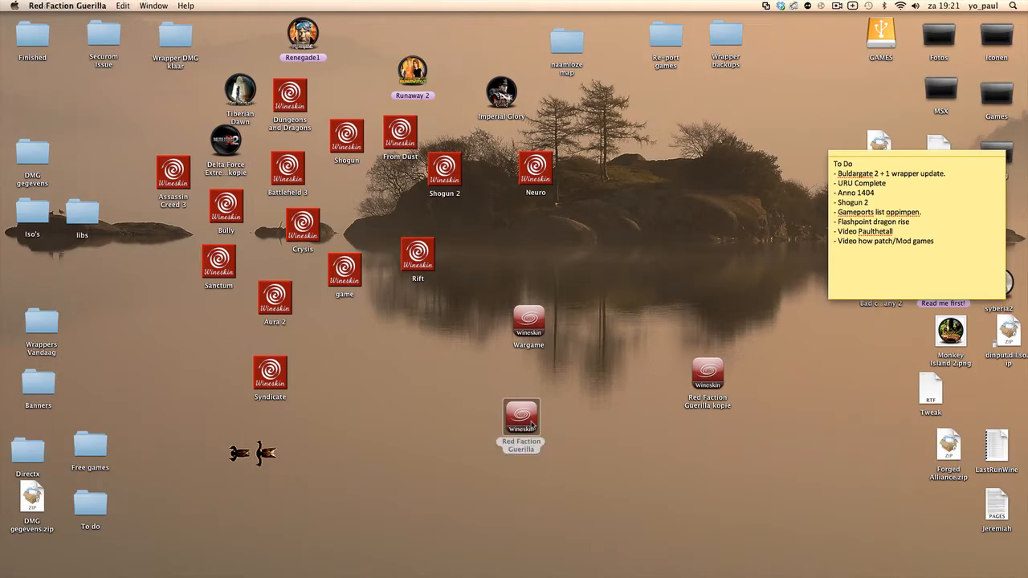
- Launch Red Faction Guerrilla and let it load to the main menu
double_click(521, 417)
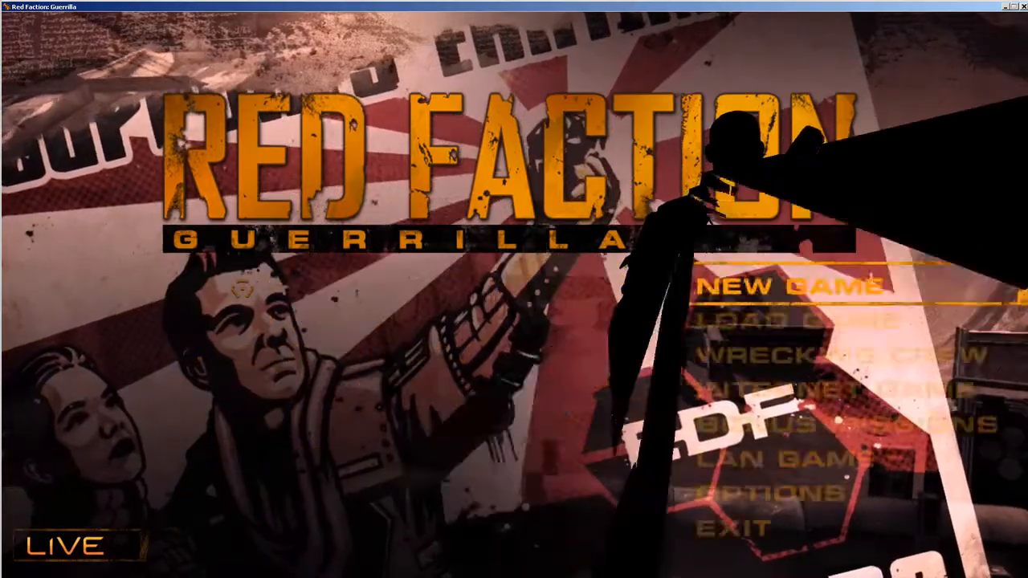
- Start a New Game, continuing past the Sign In prompt without a profile
left_click(787, 286)
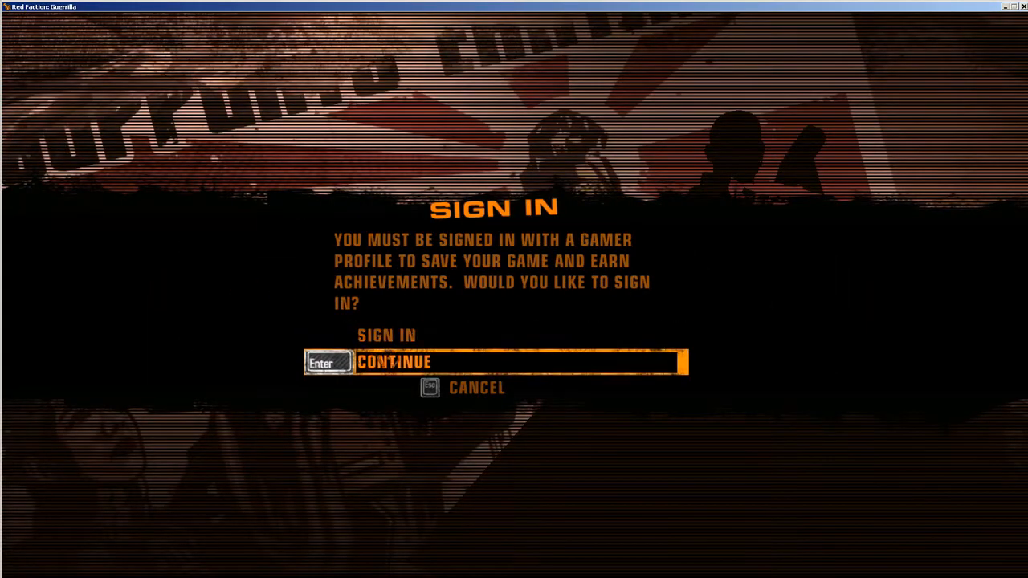
left_click(495, 363)
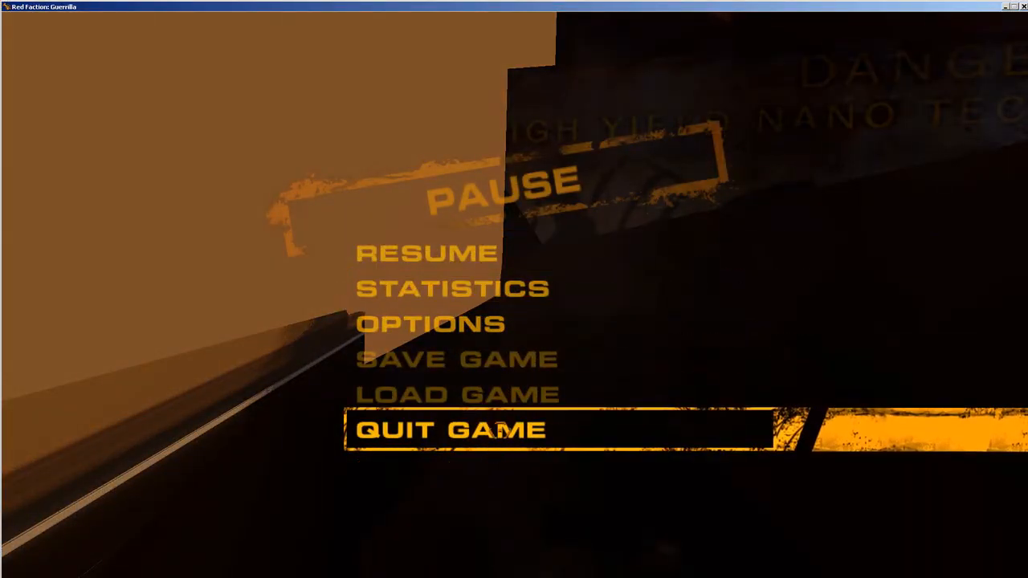
- Quit the session to the main menu, then Exit the game to the desktop
left_click(451, 429)
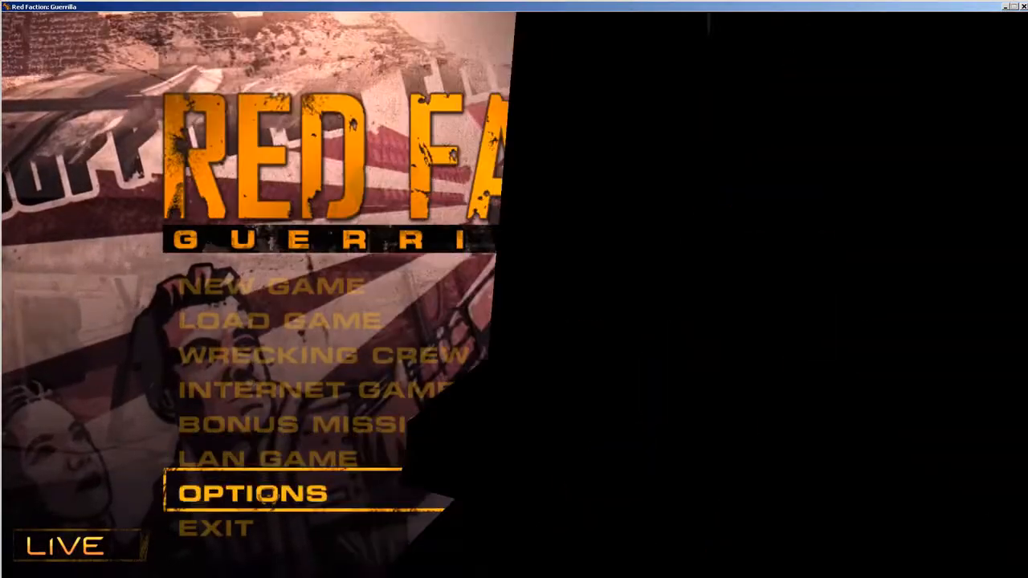
left_click(215, 527)
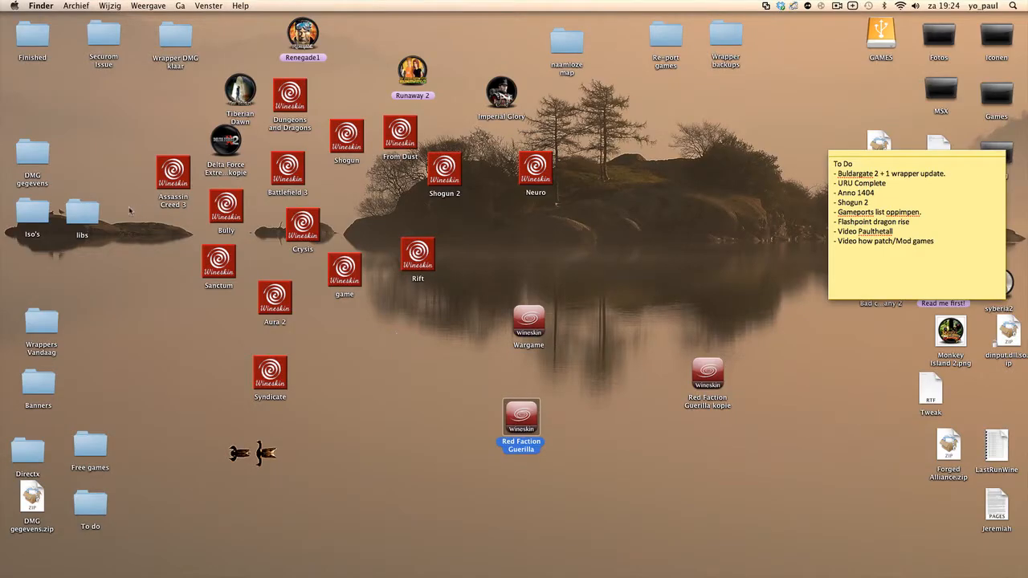
mouse_move(99, 488)
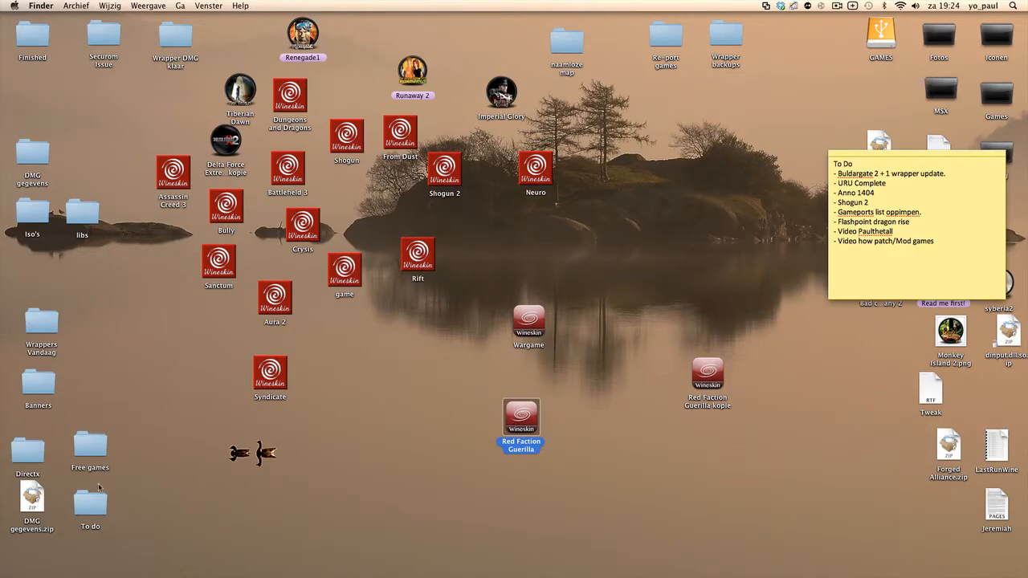
- Navigate Finder into To do > Graphic glitches to list the six games
double_click(90, 506)
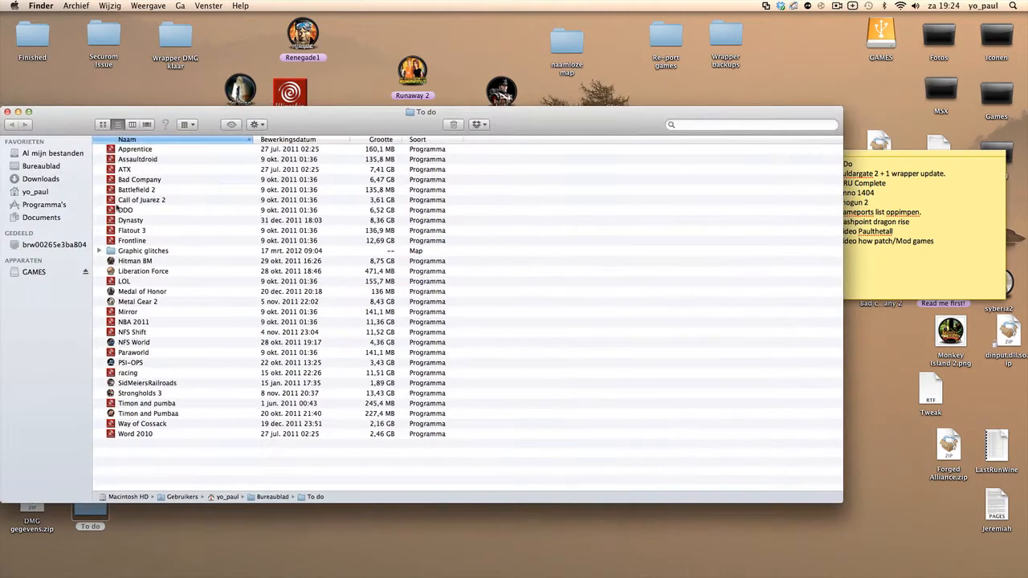
double_click(143, 250)
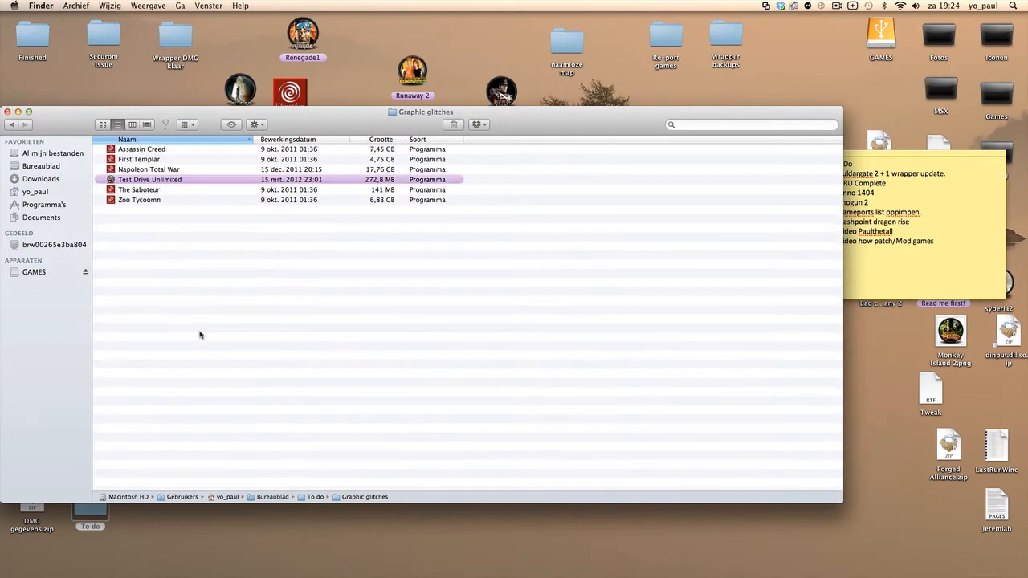
mouse_move(145, 171)
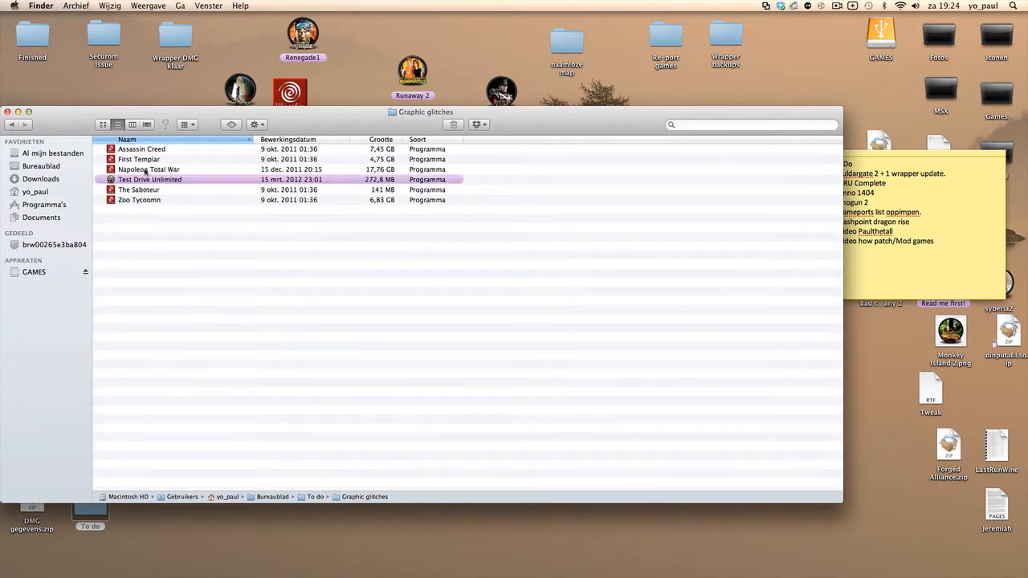
mouse_move(136, 160)
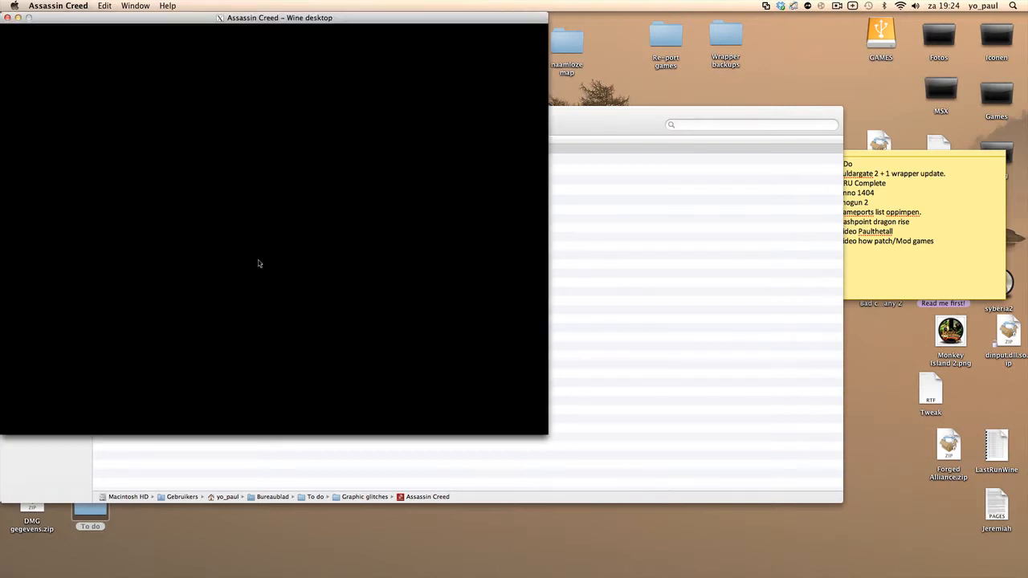
mouse_move(280, 278)
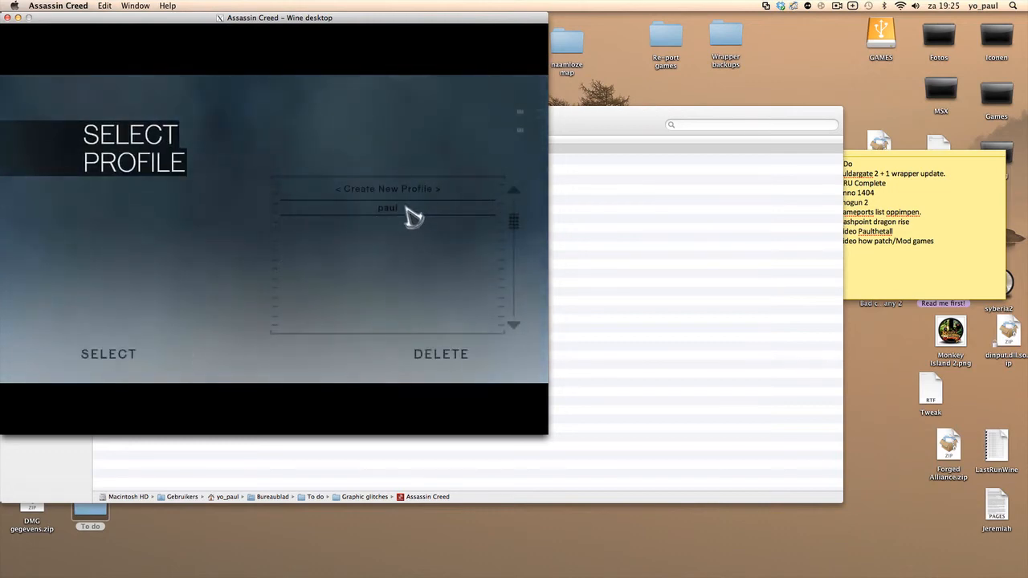
- Select the existing player profile in Assassin's Creed's Select Profile screen
left_click(110, 353)
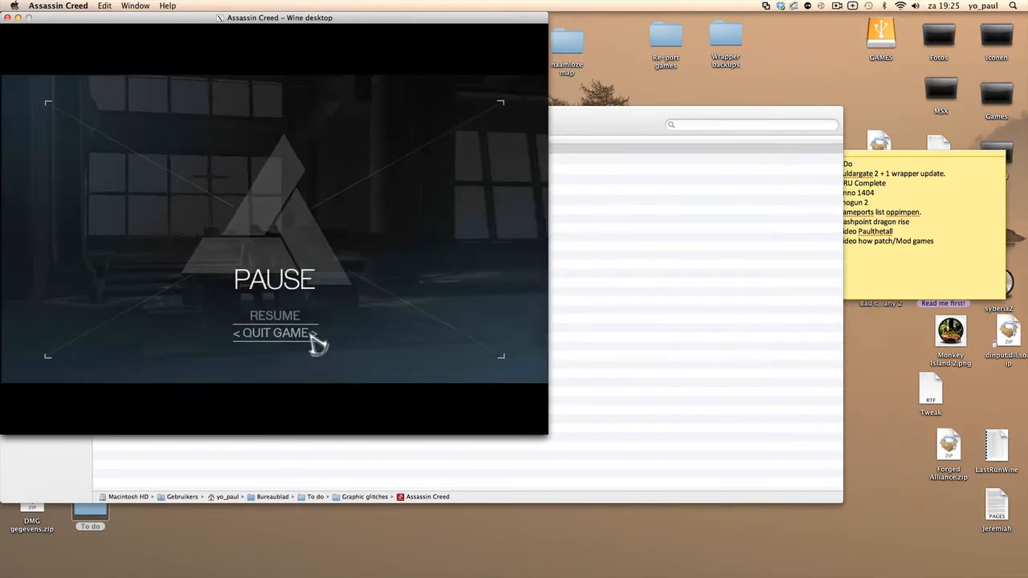
- Quit Assassin's Creed, briefly pick The Saboteur, then launch The First Templar
left_click(273, 333)
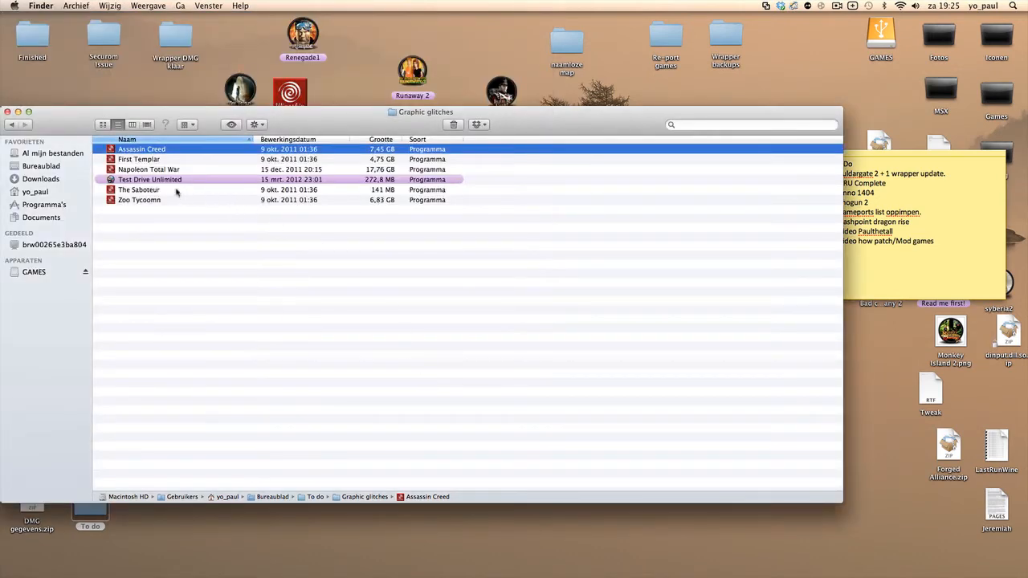
left_click(139, 189)
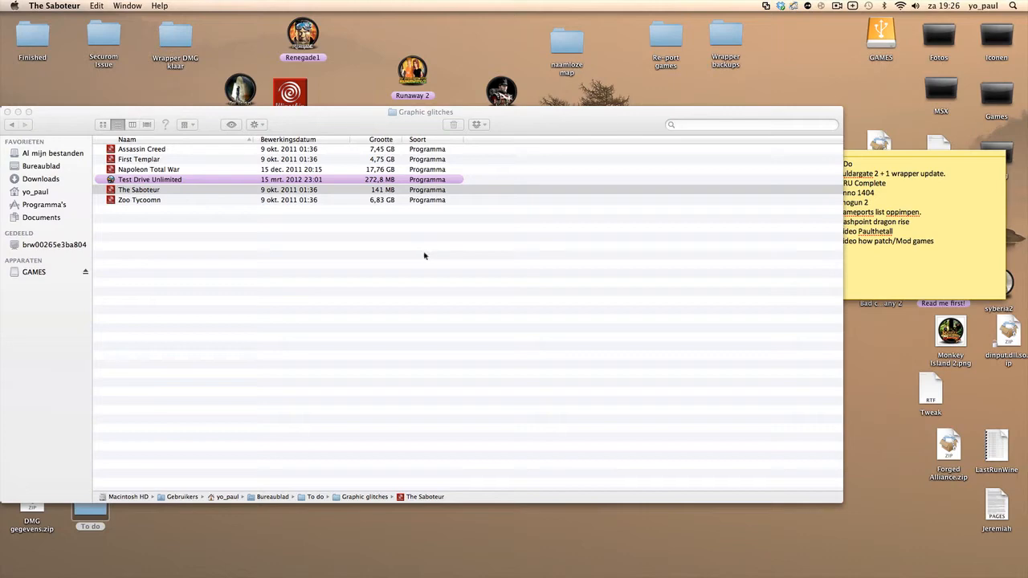
mouse_move(361, 199)
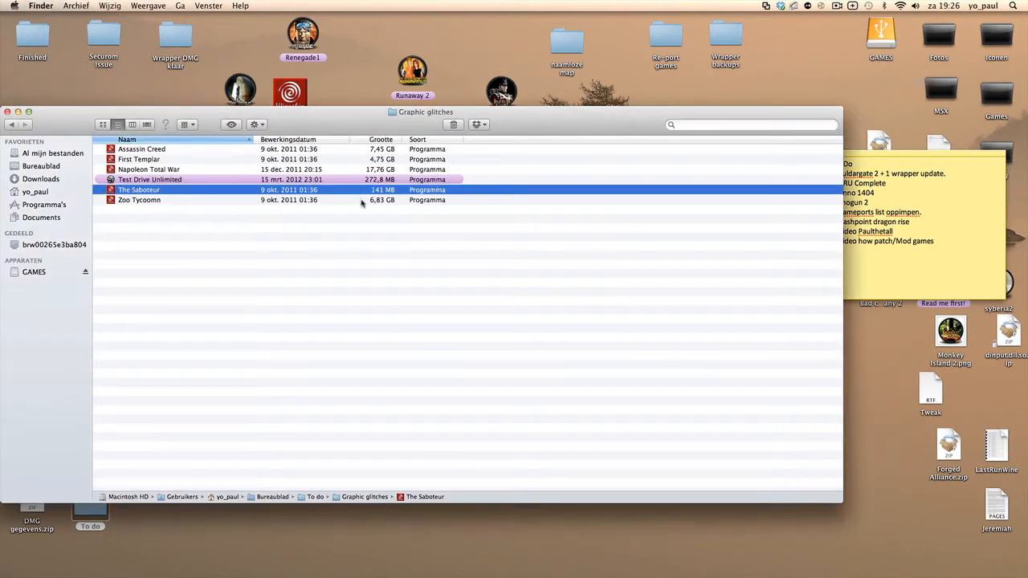
left_click(173, 201)
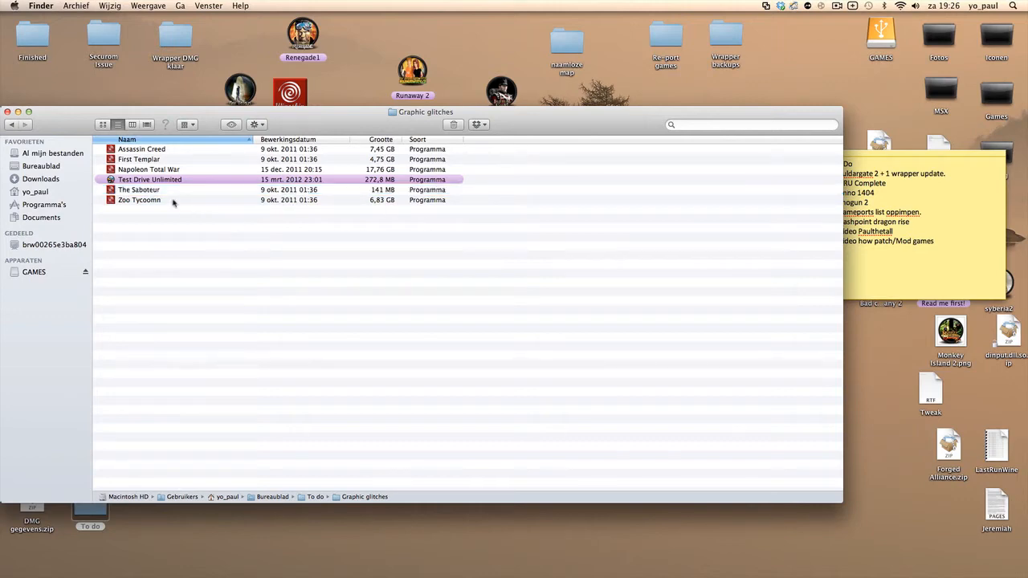
mouse_move(147, 171)
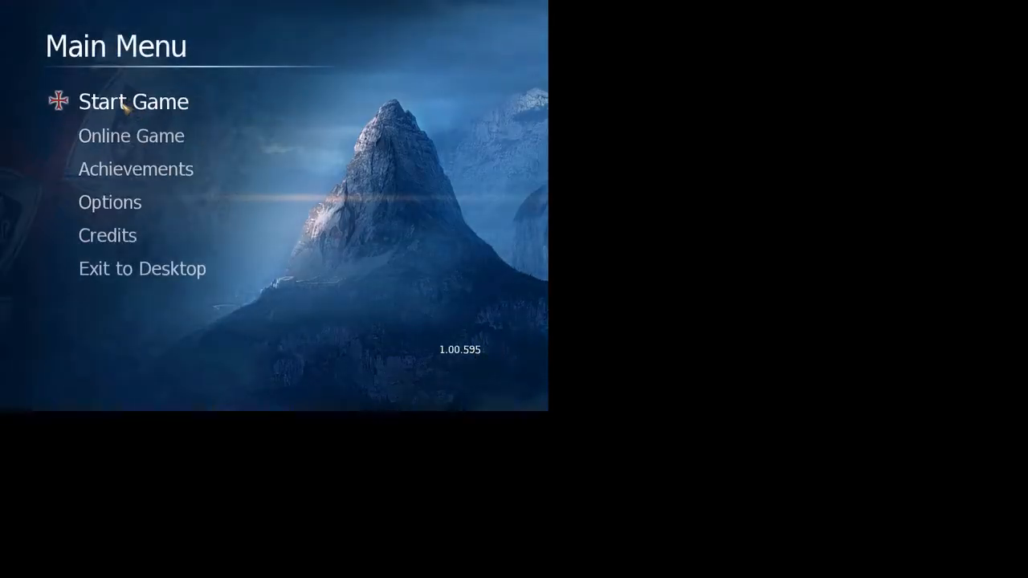
- Start Game in The First Templar and load into the Cyprus level
left_click(133, 101)
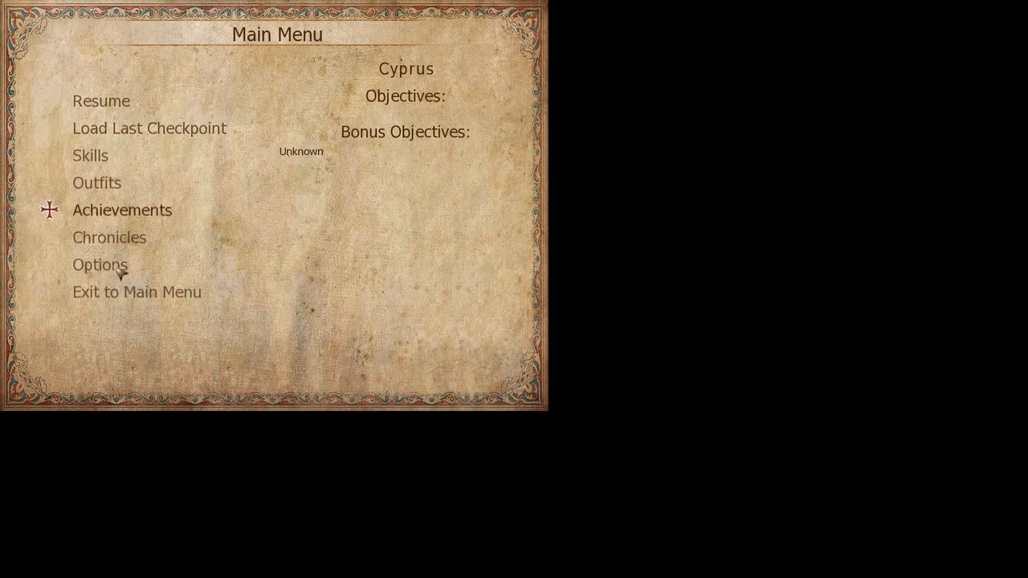
- Set Video resolution to 1920x1080, raise the detail level, and confirm the settings
left_click(99, 263)
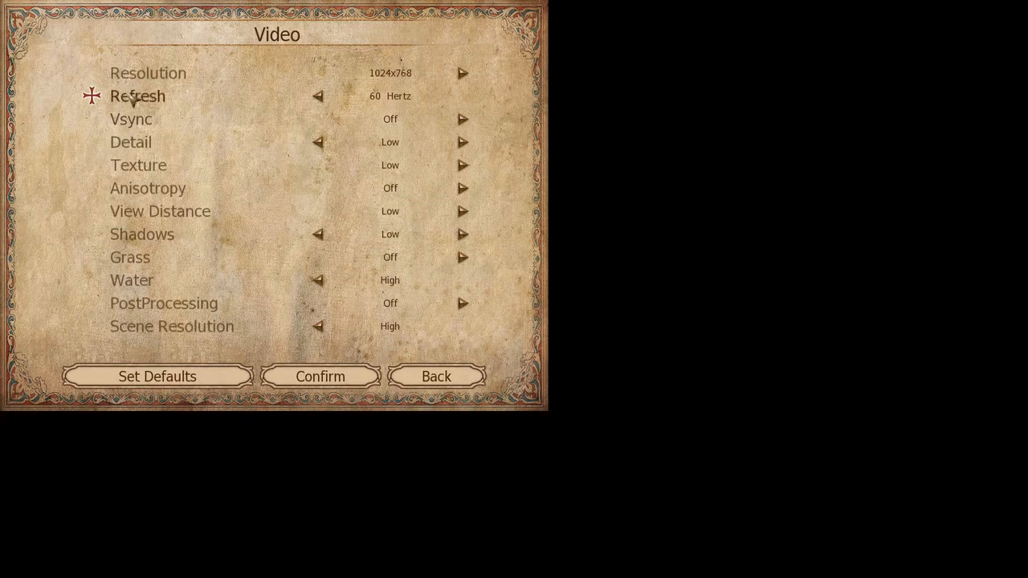
mouse_move(458, 65)
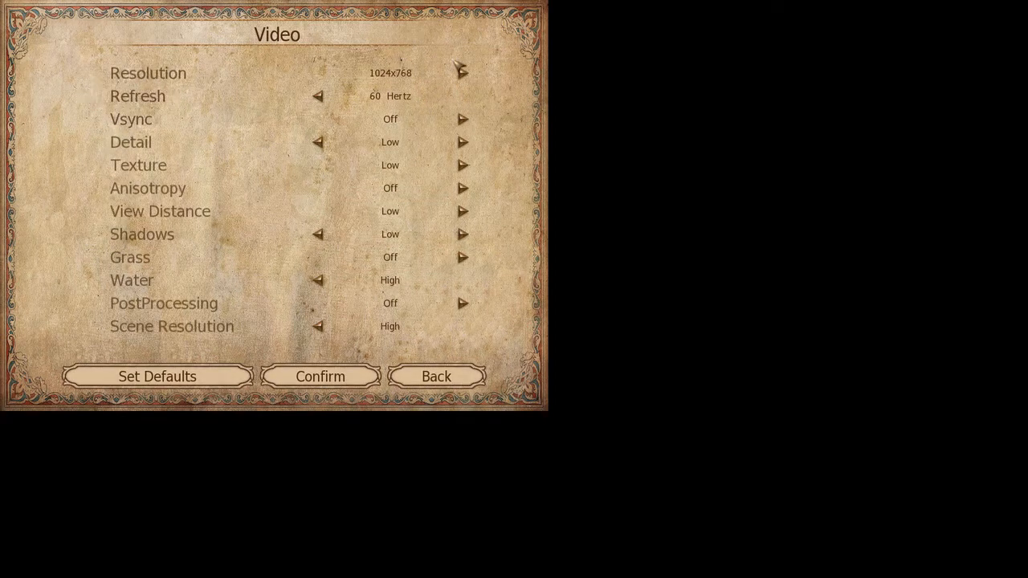
mouse_move(469, 64)
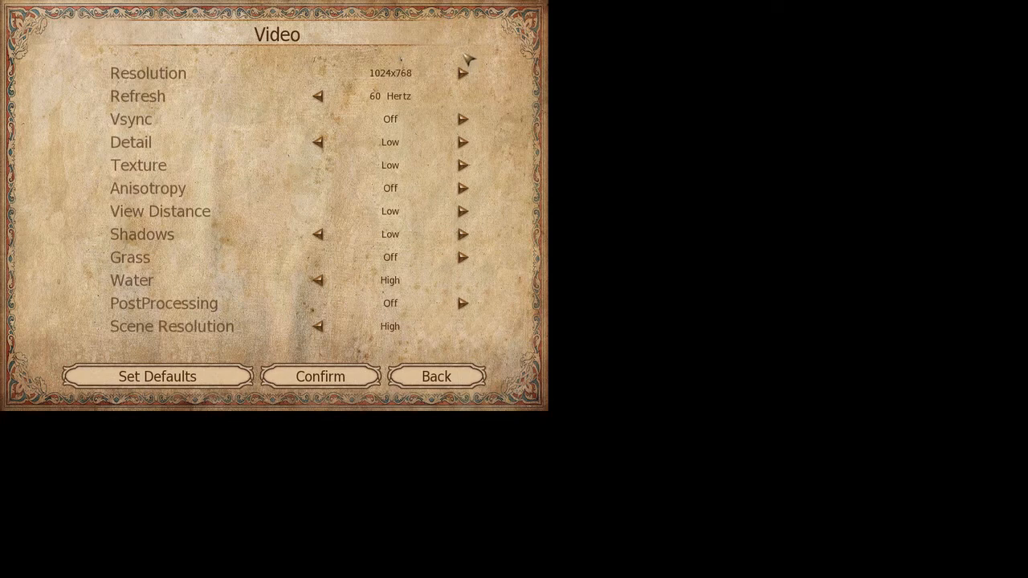
mouse_move(212, 148)
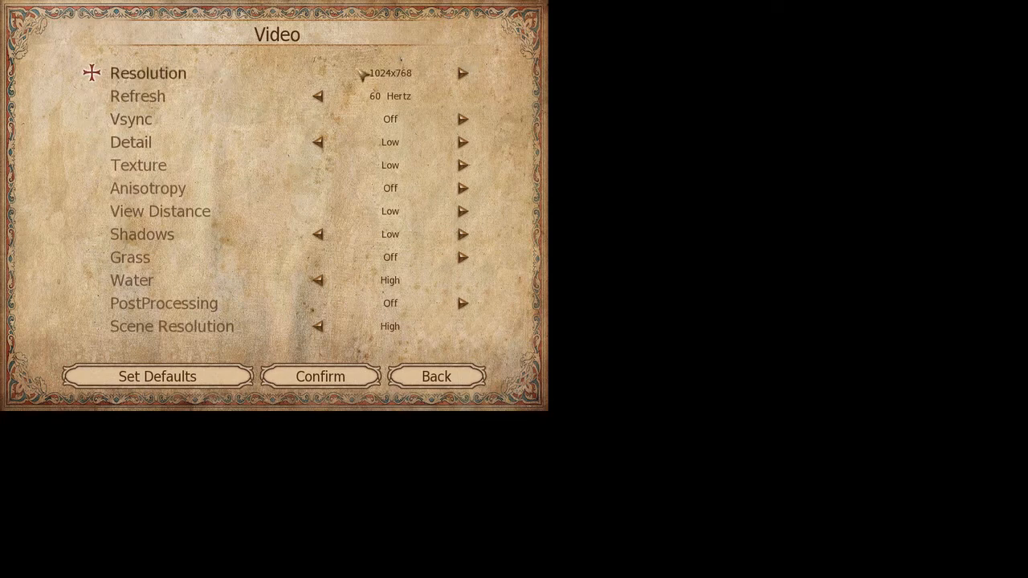
left_click(463, 74)
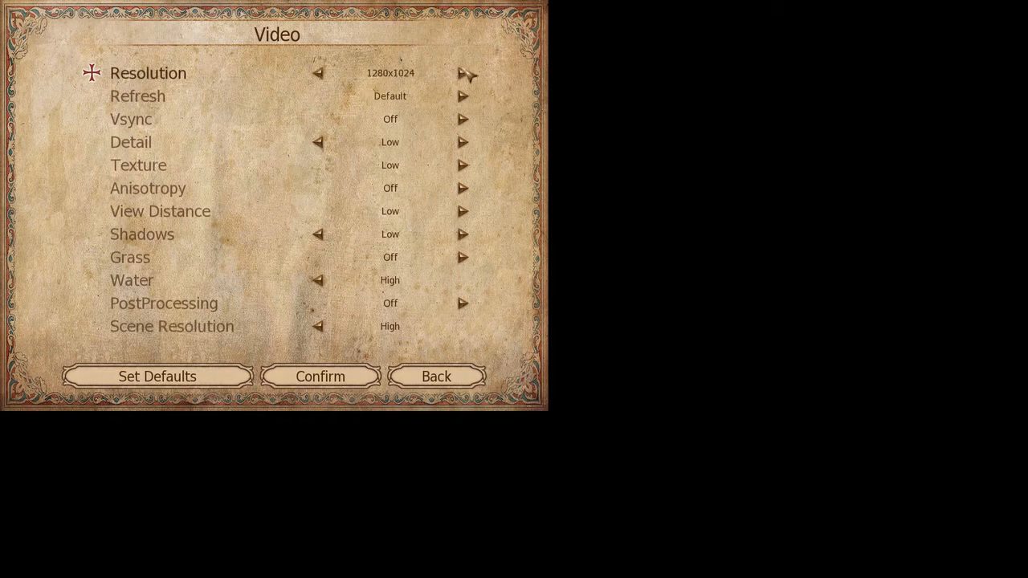
left_click(463, 74)
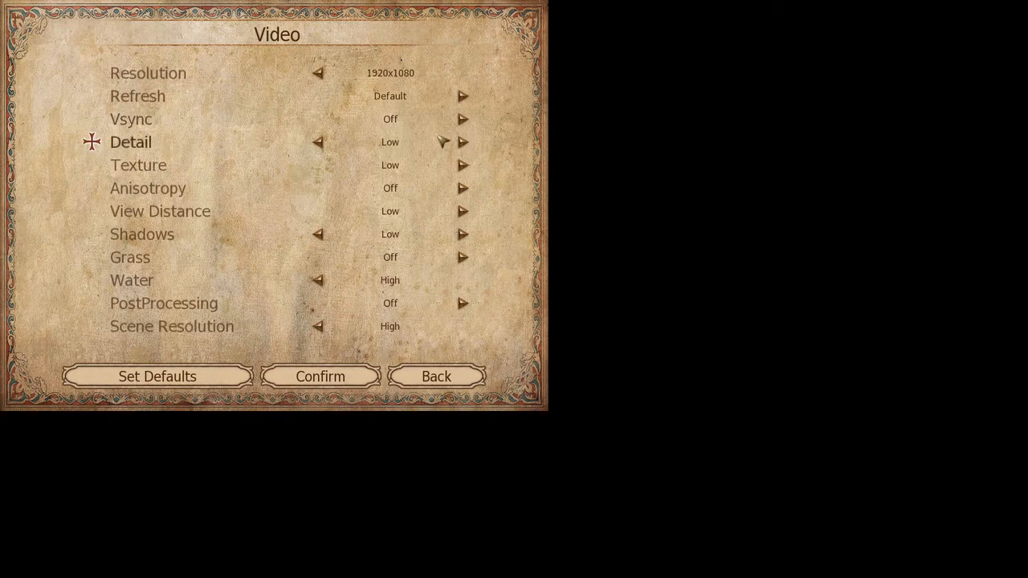
left_click(463, 119)
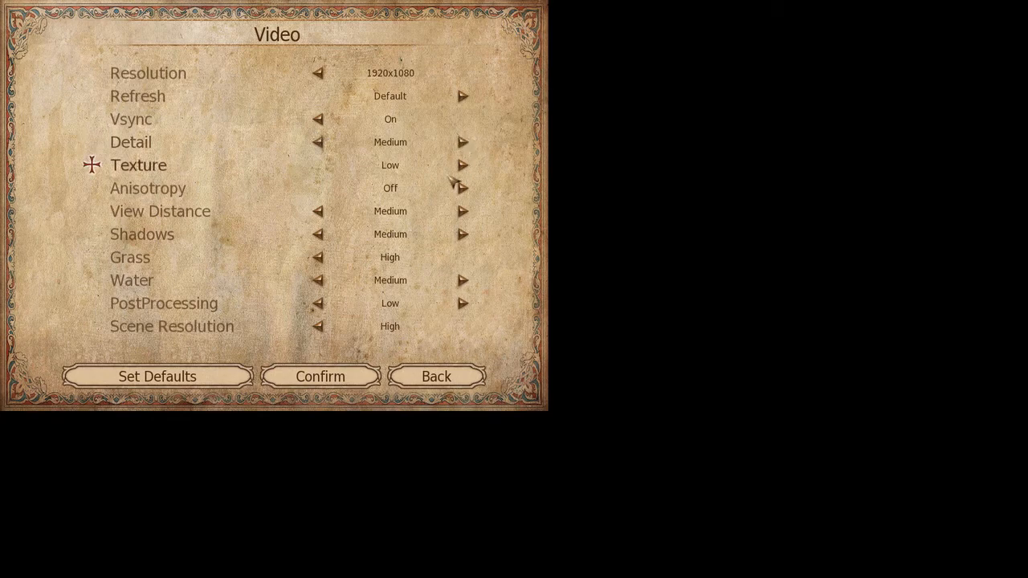
left_click(320, 376)
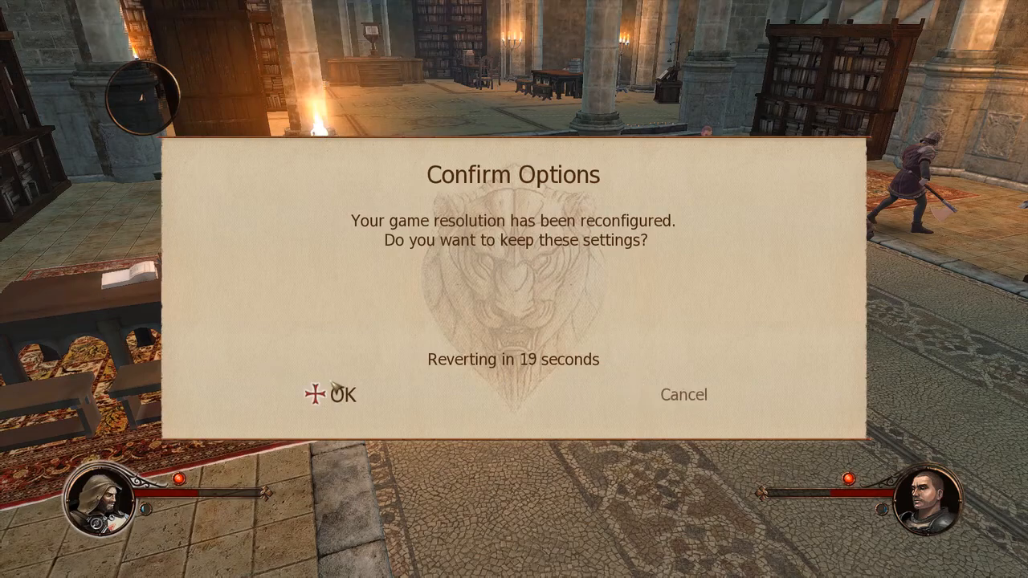
- Keep the 1920x1080 settings with OK, play briefly, then pause again with Escape
left_click(334, 395)
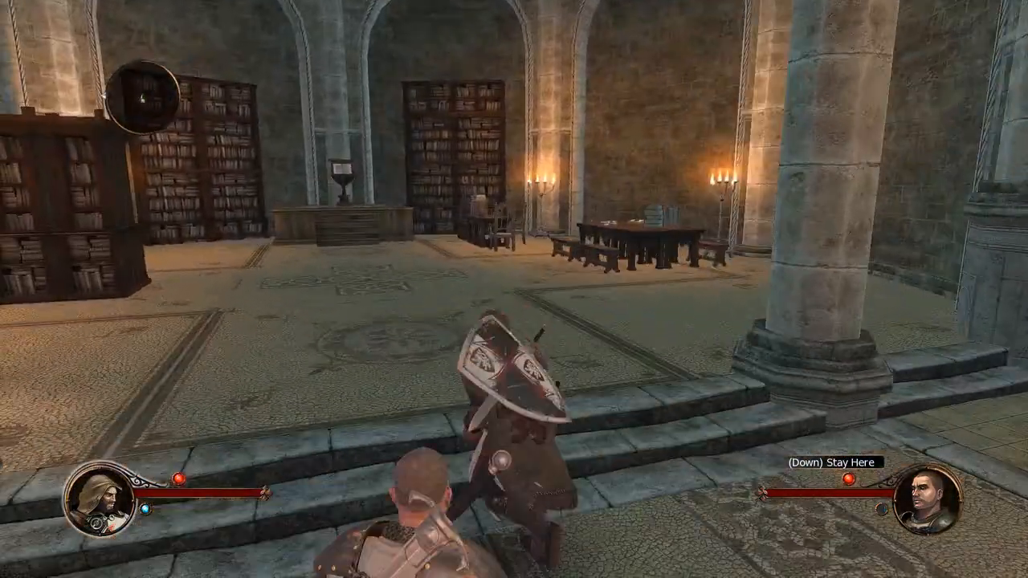
key("Escape")
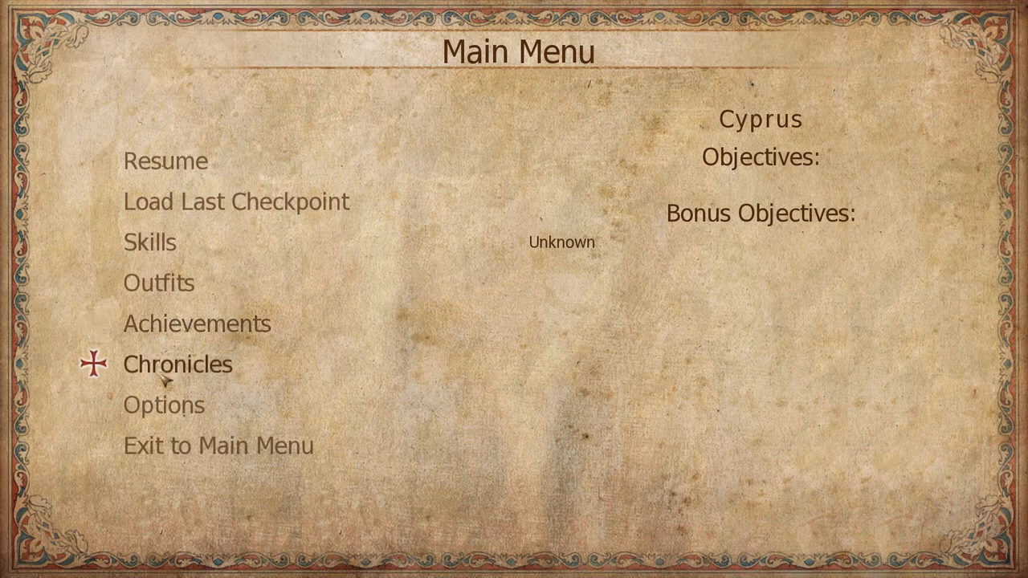
- Check Options > Video shows 1920x1080 and medium detail, then back out unchanged
left_click(164, 405)
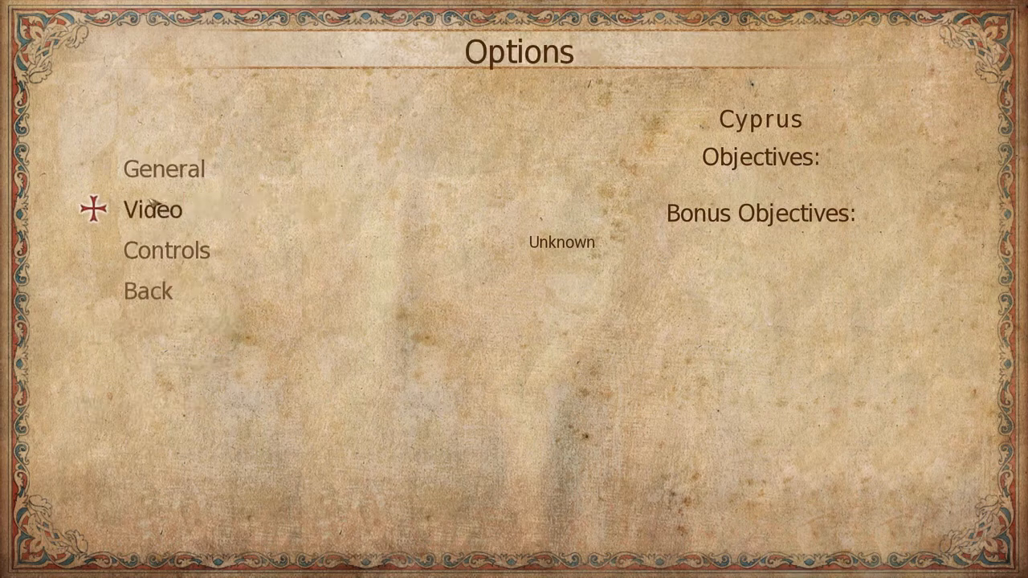
left_click(152, 209)
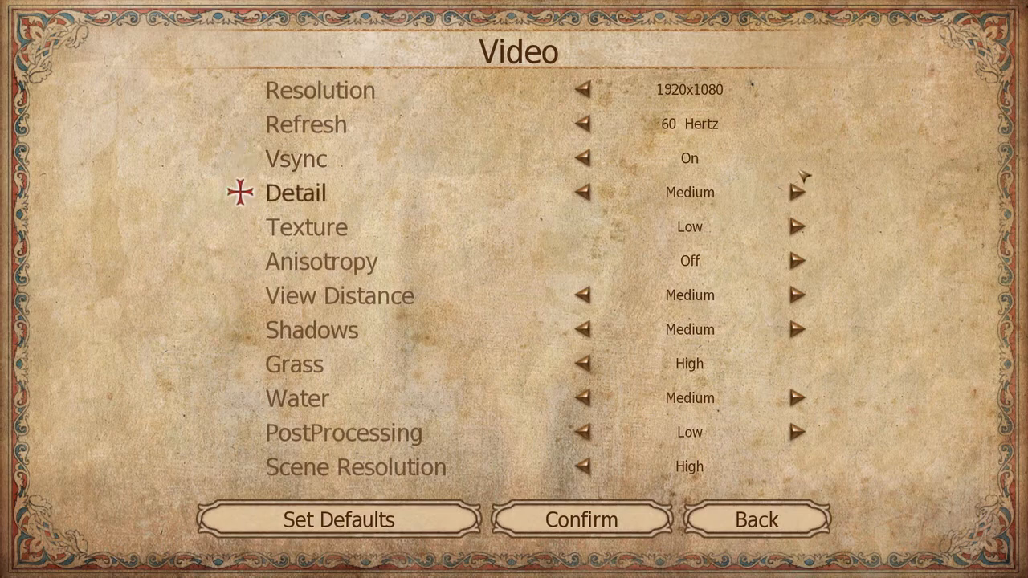
left_click(797, 192)
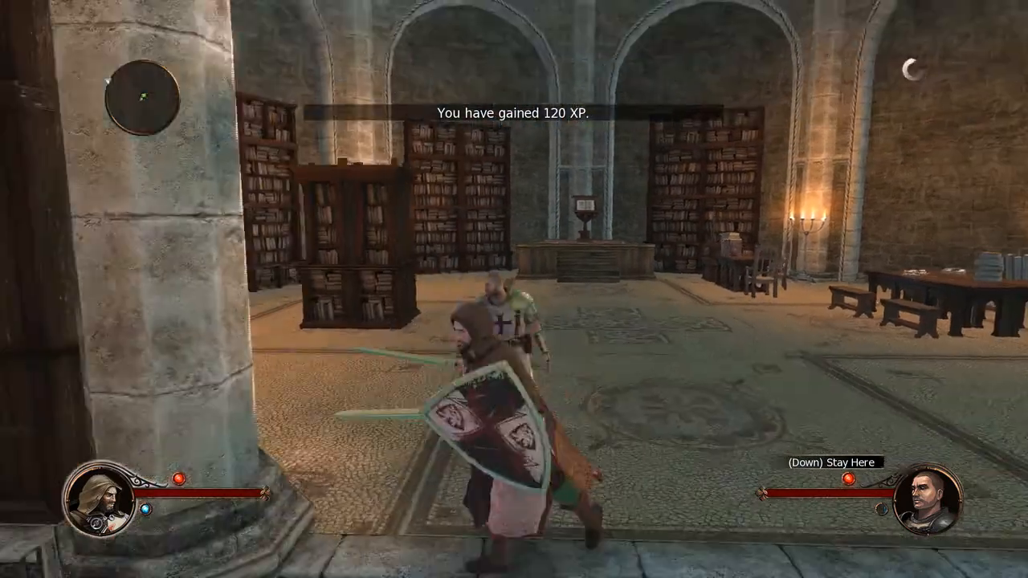
mouse_move(514, 289)
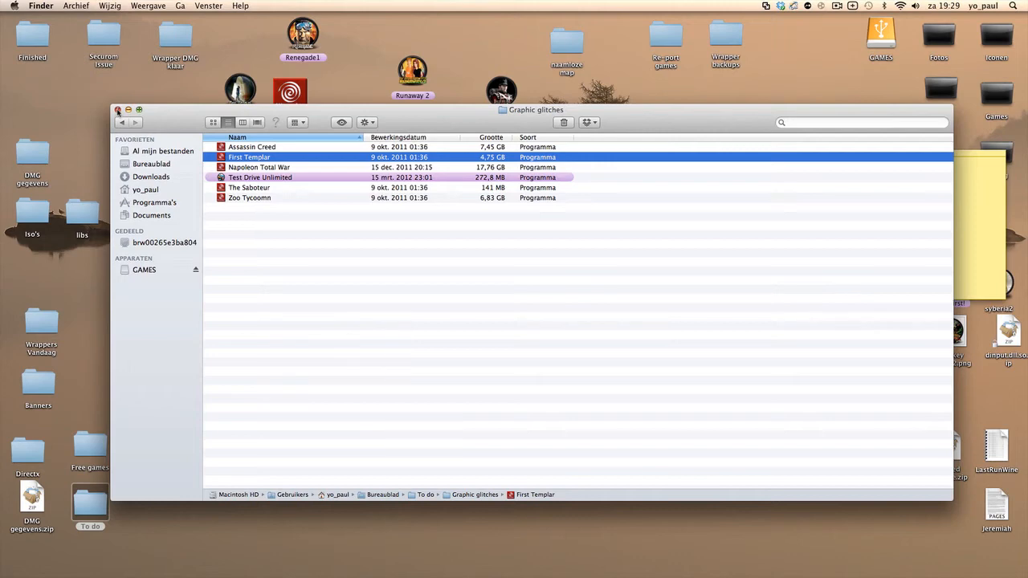
- Close the Graphic glitches Finder window, leaving the desktop with the Stickies to-do note
left_click(117, 109)
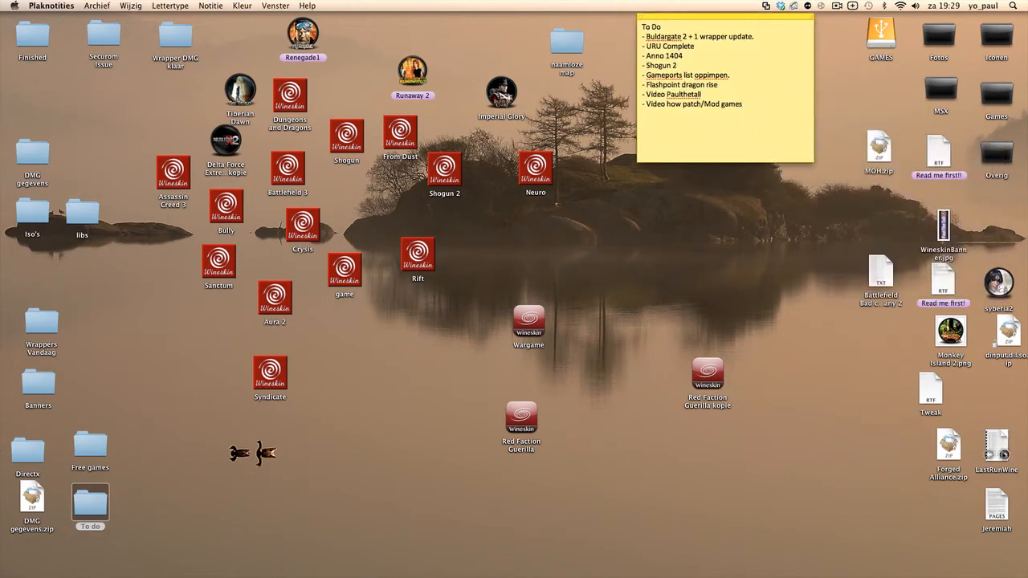
mouse_move(682, 336)
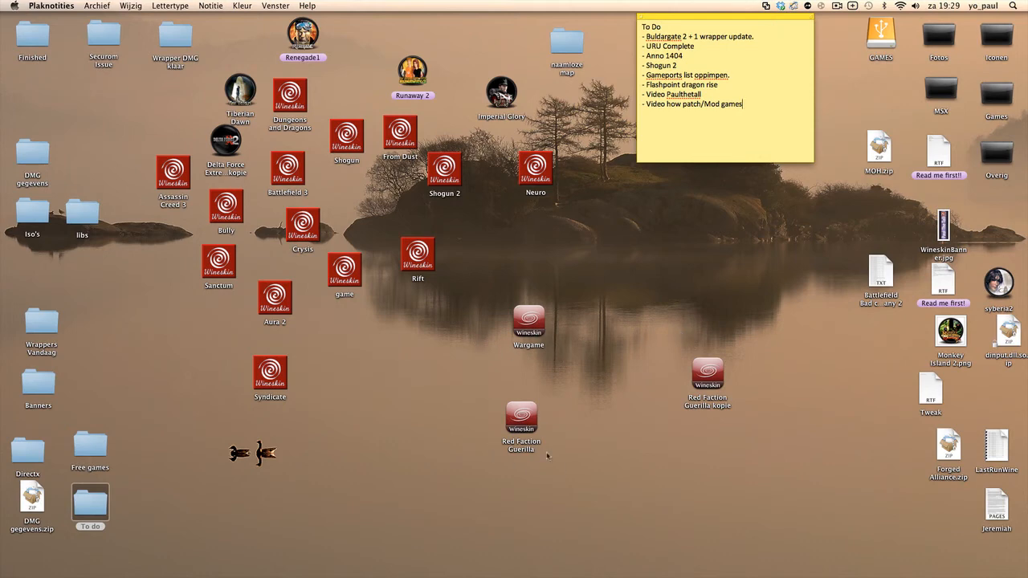
mouse_move(428, 388)
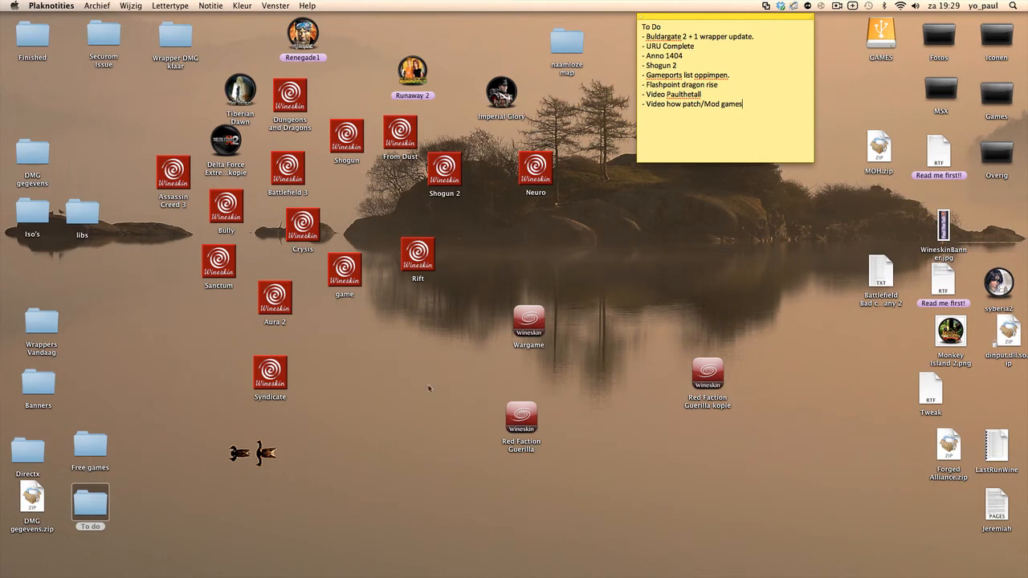